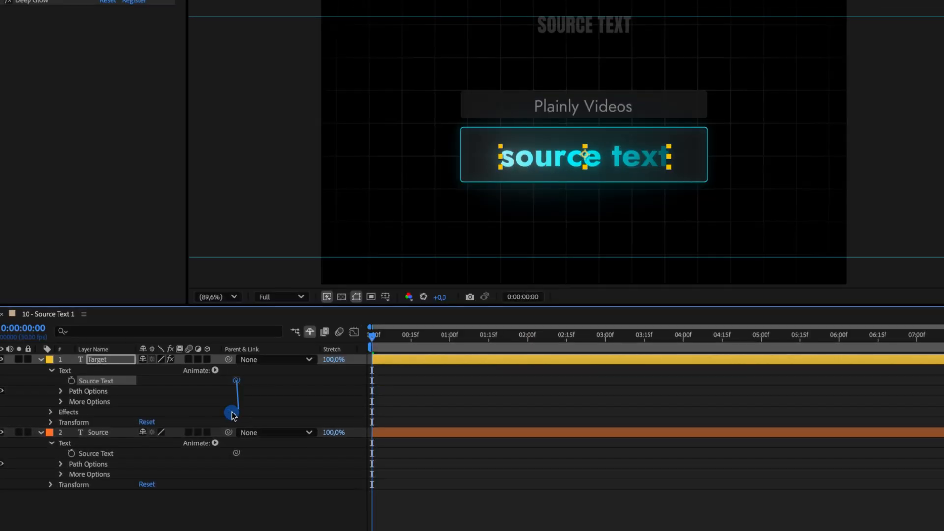
# Step: Pick-whip the Target layer's Source Text to the Source layer's Source Text
pyautogui.click(71, 380)
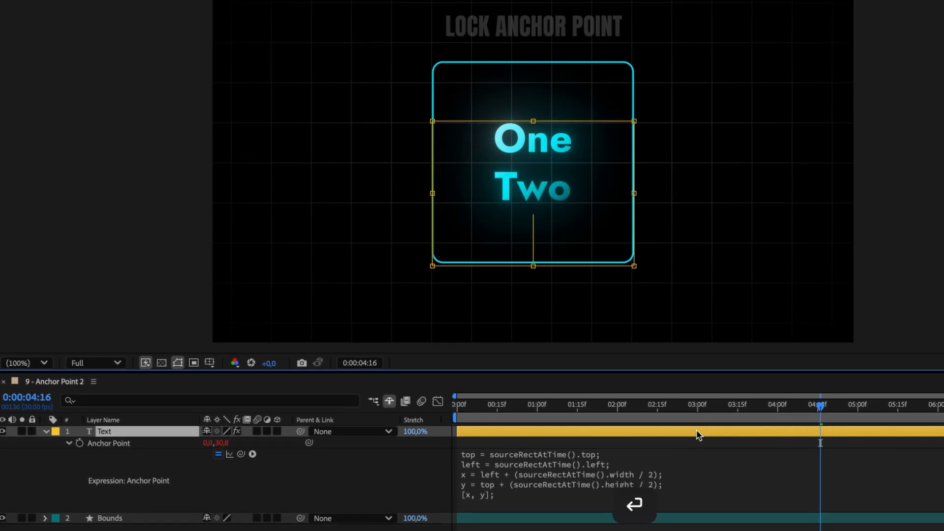
# Step: Add a third line 'Three' beneath One and Two in the Text layer
pyautogui.write('Three')
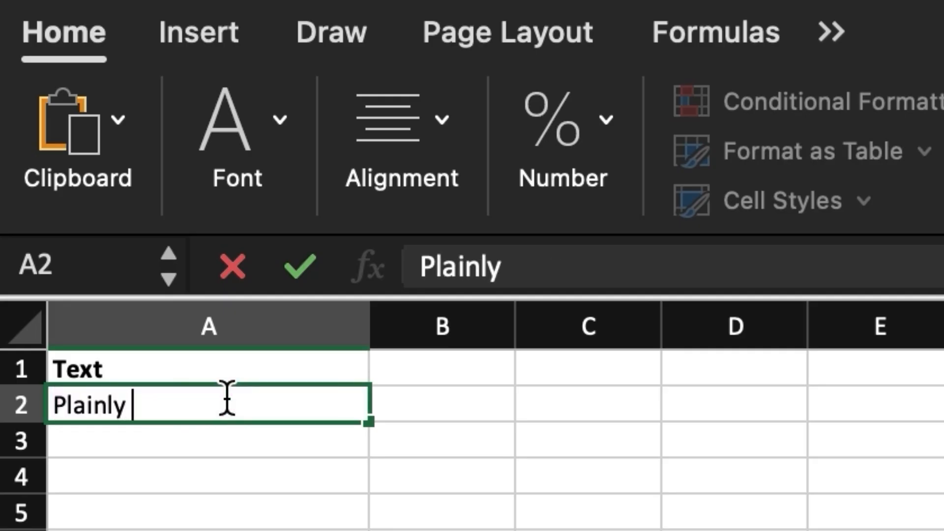
# Step: Extend cell A2 after Plainly with 'Videos Testin'
pyautogui.write('Videos Testin')
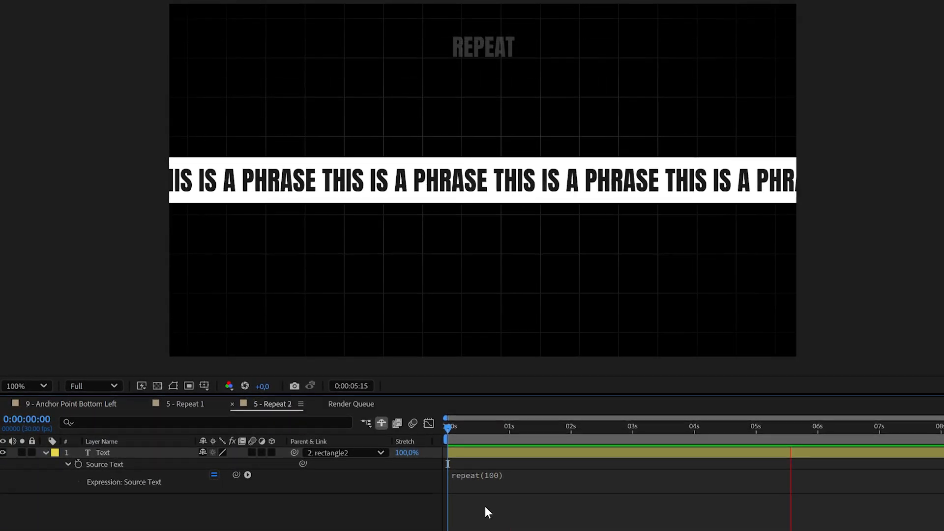
# Step: Edit the Source Text expression so THIS IS A PHRASE repeats via repeat(100)
pyautogui.doubleClick(497, 475)
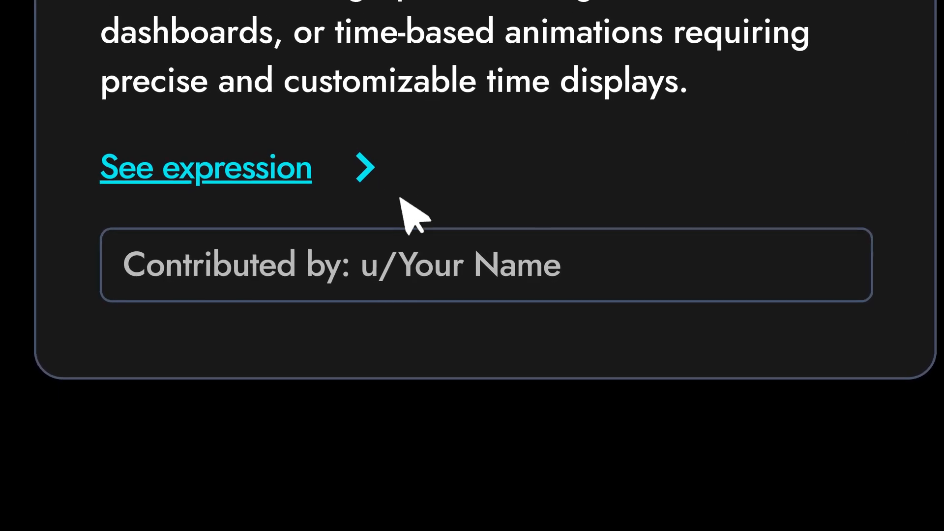
# Step: View the full code of the Dynamic AM/PM Digital Timer Expression
pyautogui.click(206, 168)
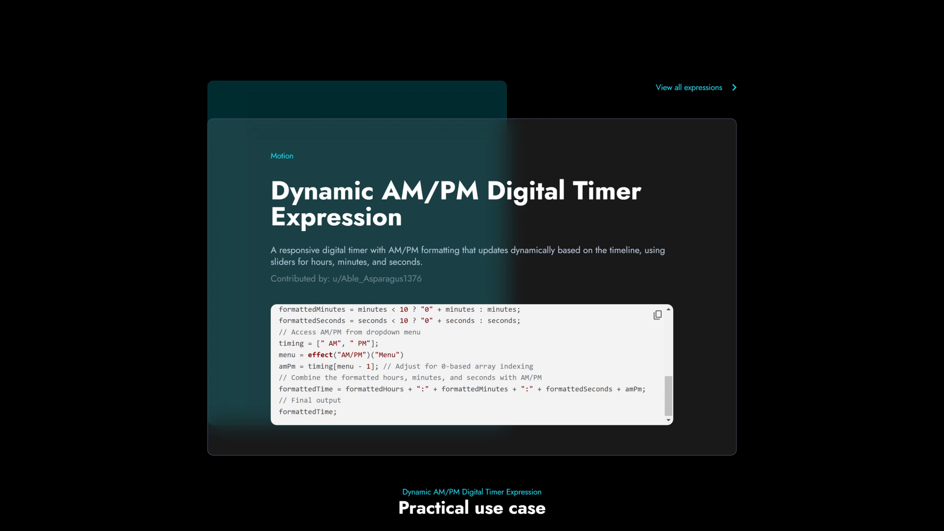
pyautogui.scroll(-3)
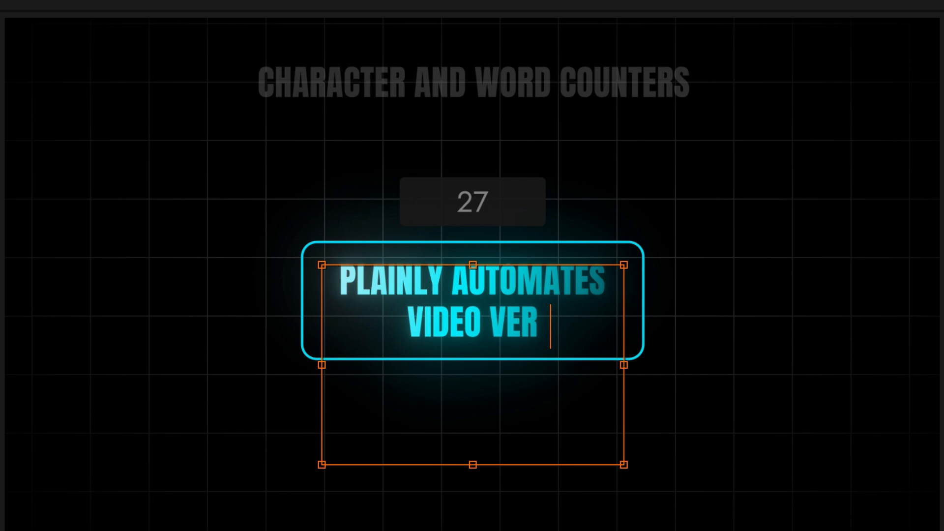
# Step: Complete the glowing text with 'SIONING FOR ALL TYPES' so the counter updates
pyautogui.write('SIONING FOR ALL TYPES')
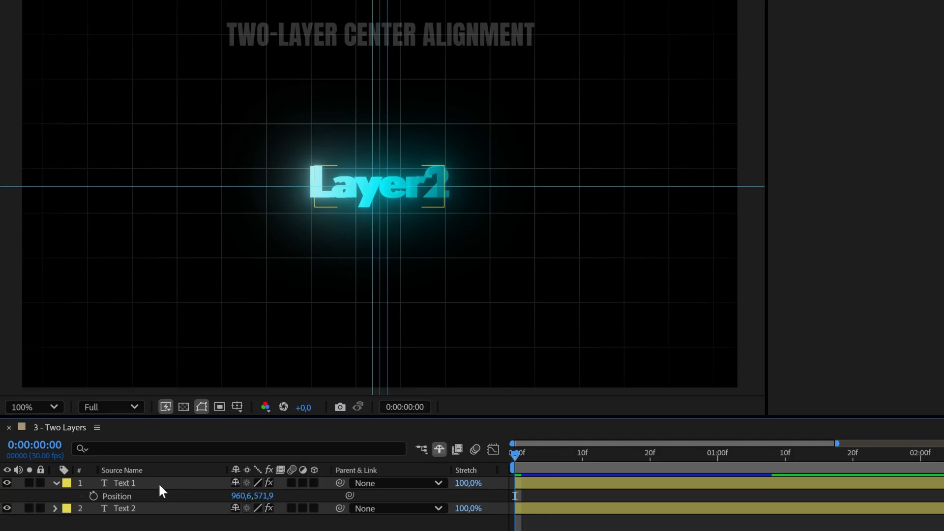
# Step: Enter text editing on the Text 1 layer to change its wording
pyautogui.doubleClick(124, 482)
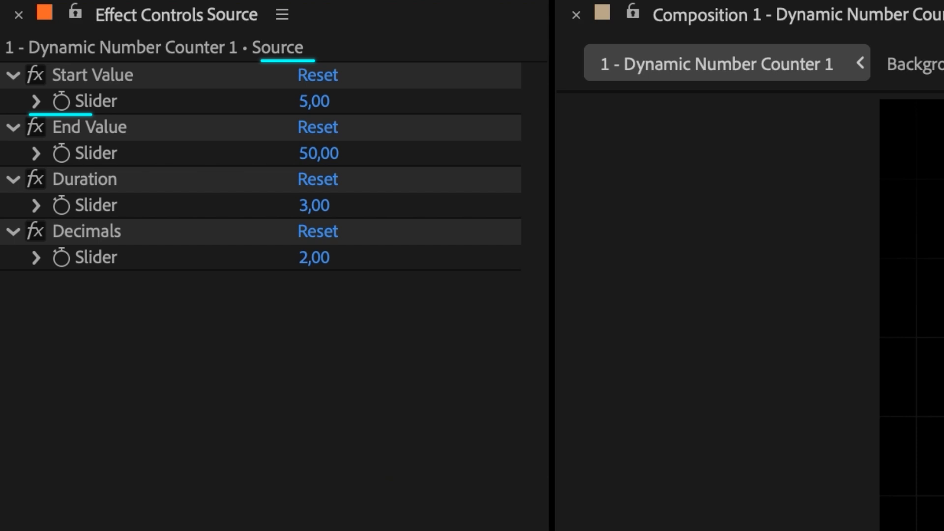
# Step: Set the counter sliders to Start 5, End 50, Duration 3, Decimals 2
pyautogui.doubleClick(313, 153)
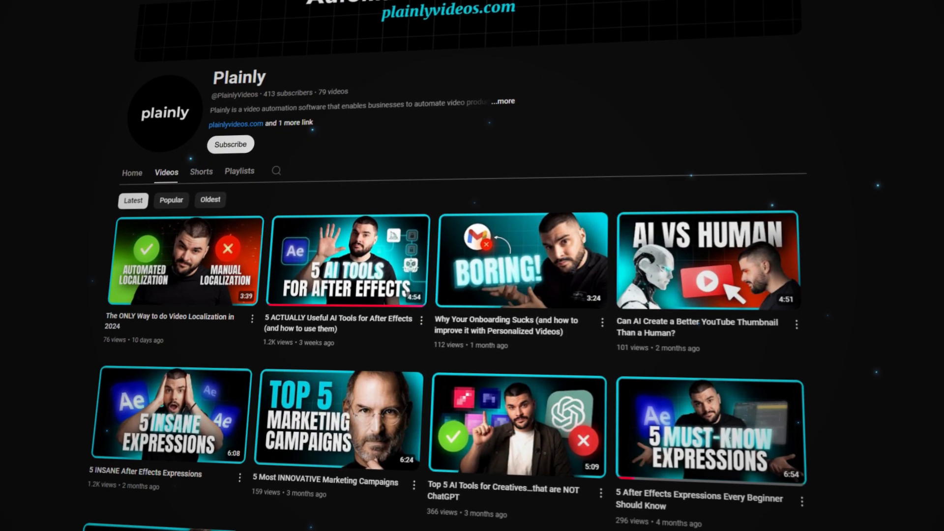
# Step: Subscribe to the Plainly YouTube channel
pyautogui.click(230, 144)
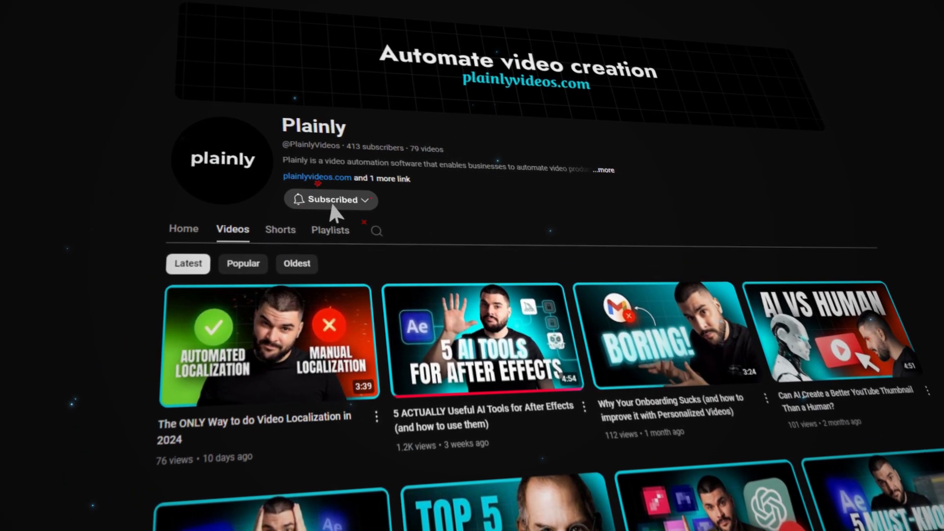